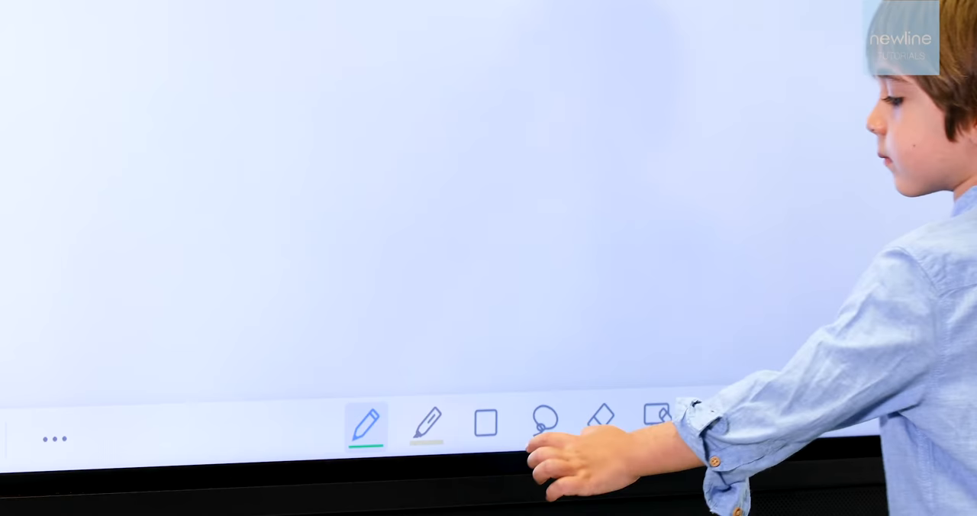
- Open the Tyrannosaurus rex 'tyrant lizard' scene in mozaik3D and view its labelled anatomy
left_click(485, 422)
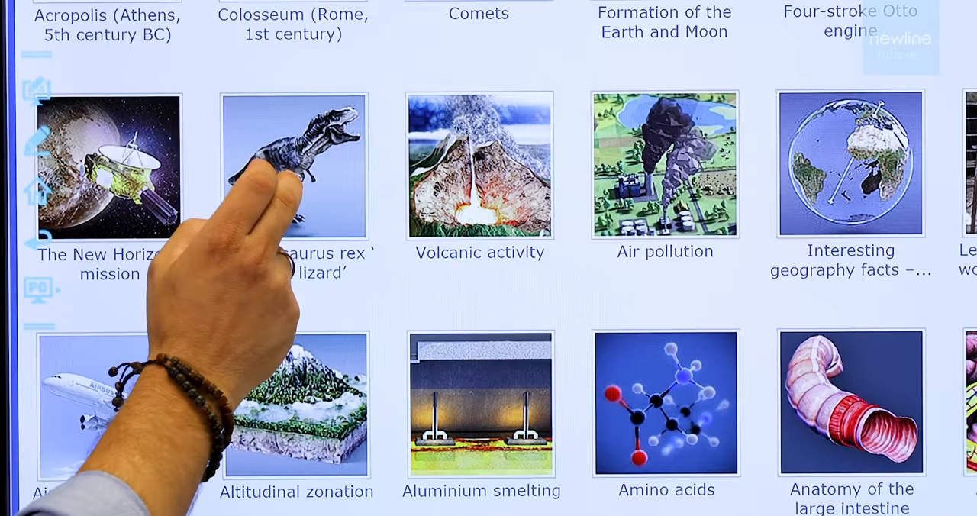
left_click(294, 166)
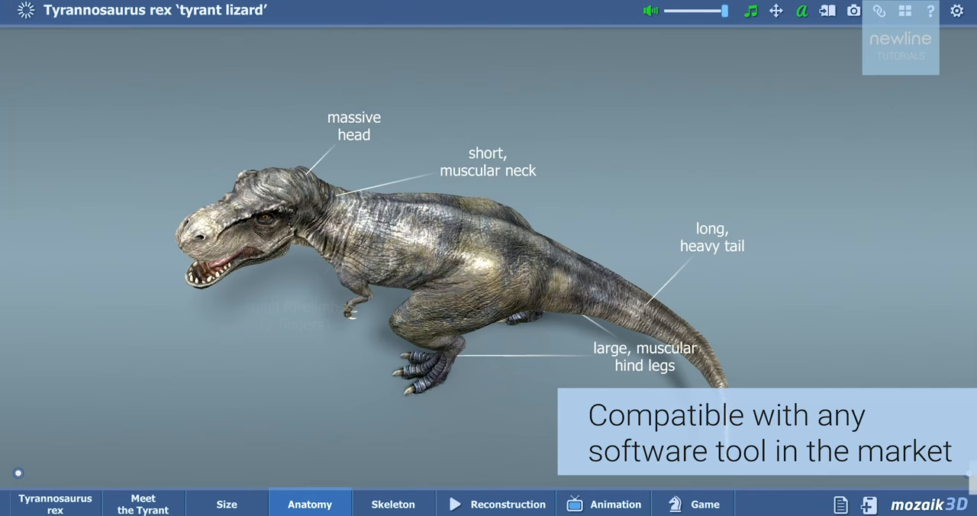
left_click(394, 504)
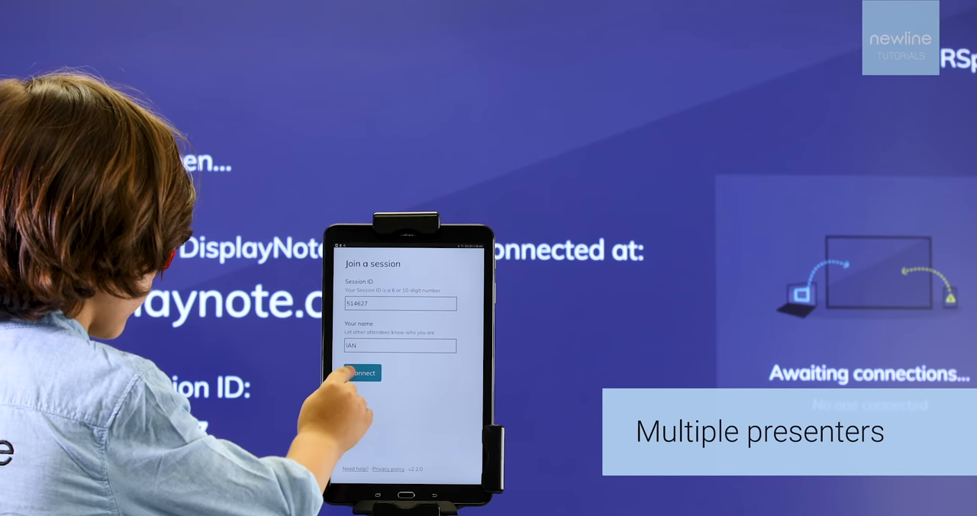
- Join from the tablet, watch broadcast ID 180277, then close the Broadcasting window
left_click(362, 374)
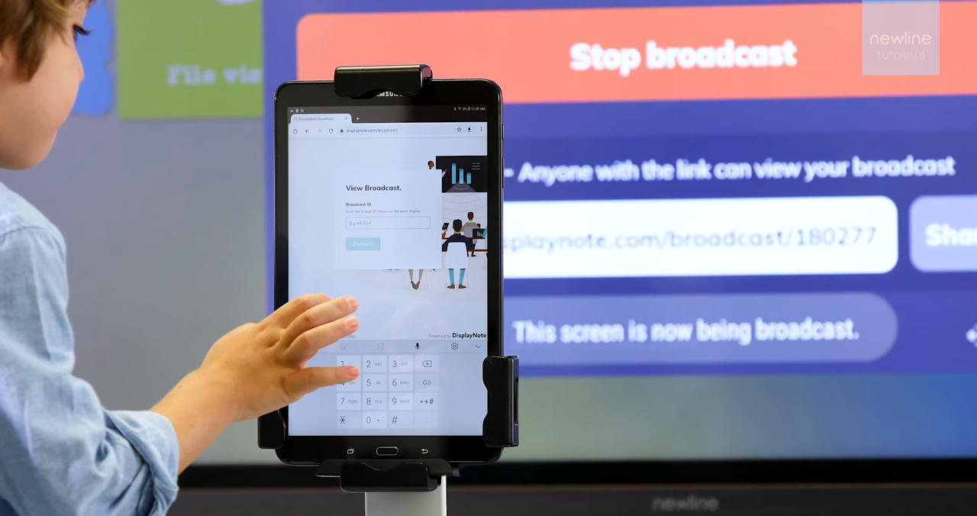
left_click(343, 363)
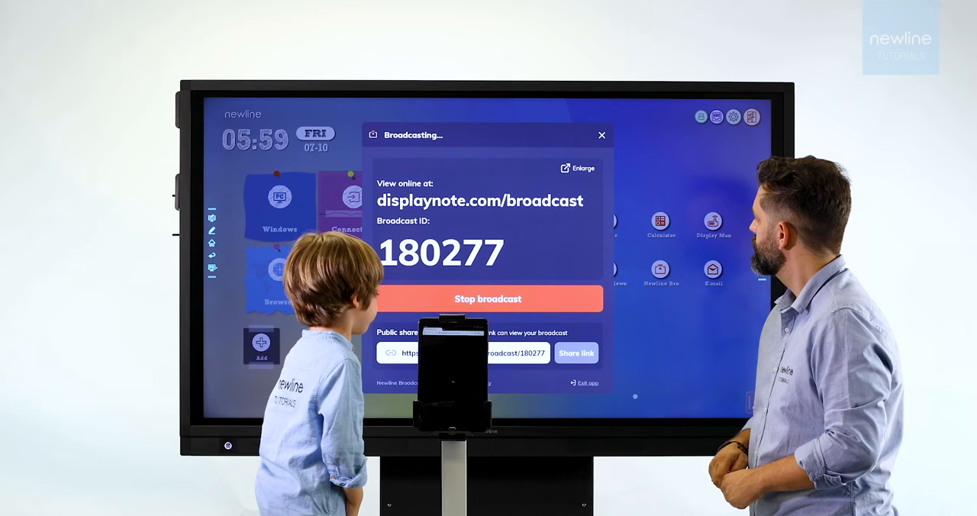
left_click(601, 135)
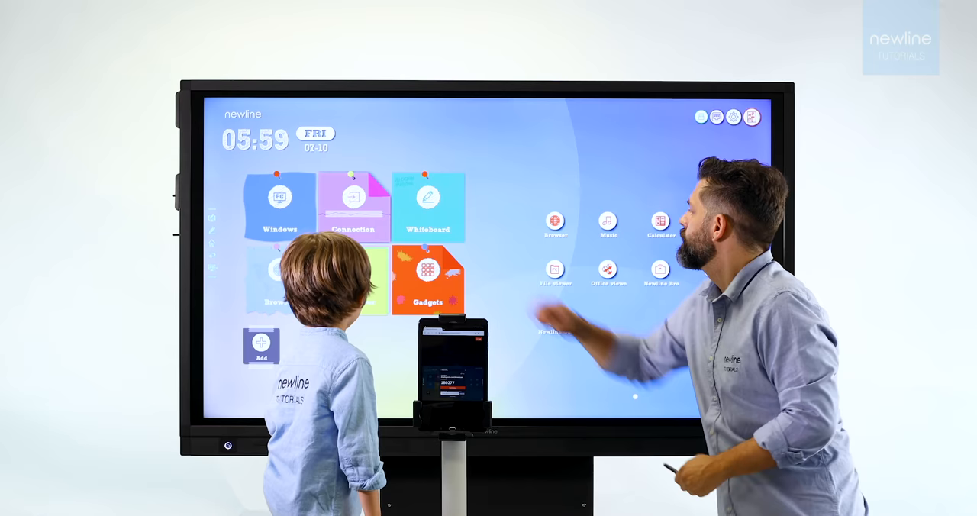